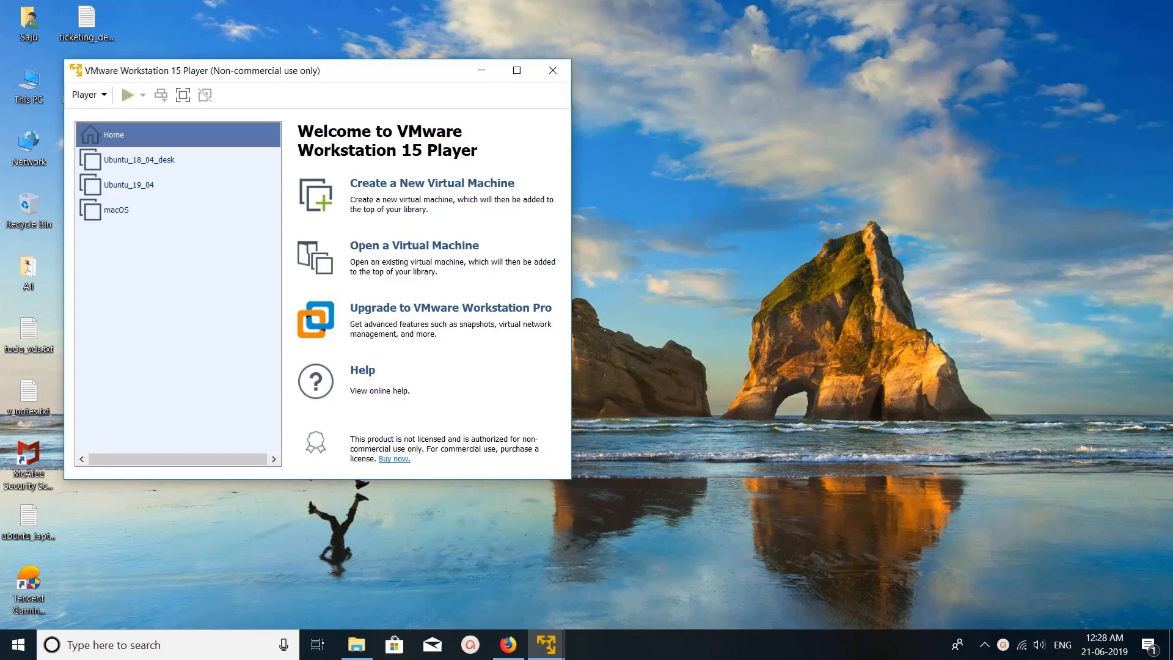
Select the powered-off Ubuntu_18_04_desk virtual machine in the library to show its summary
left_click(139, 159)
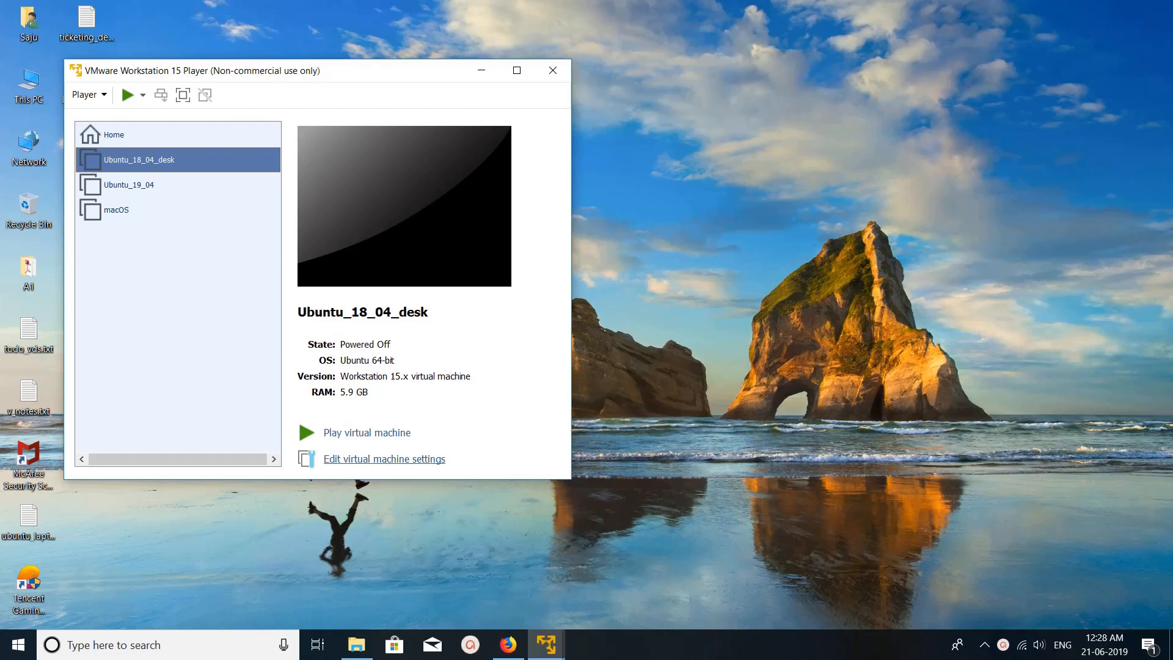
Open the Virtual Machine Settings dialog for Ubuntu_18_04_desk, showing 6000 MB memory
left_click(384, 459)
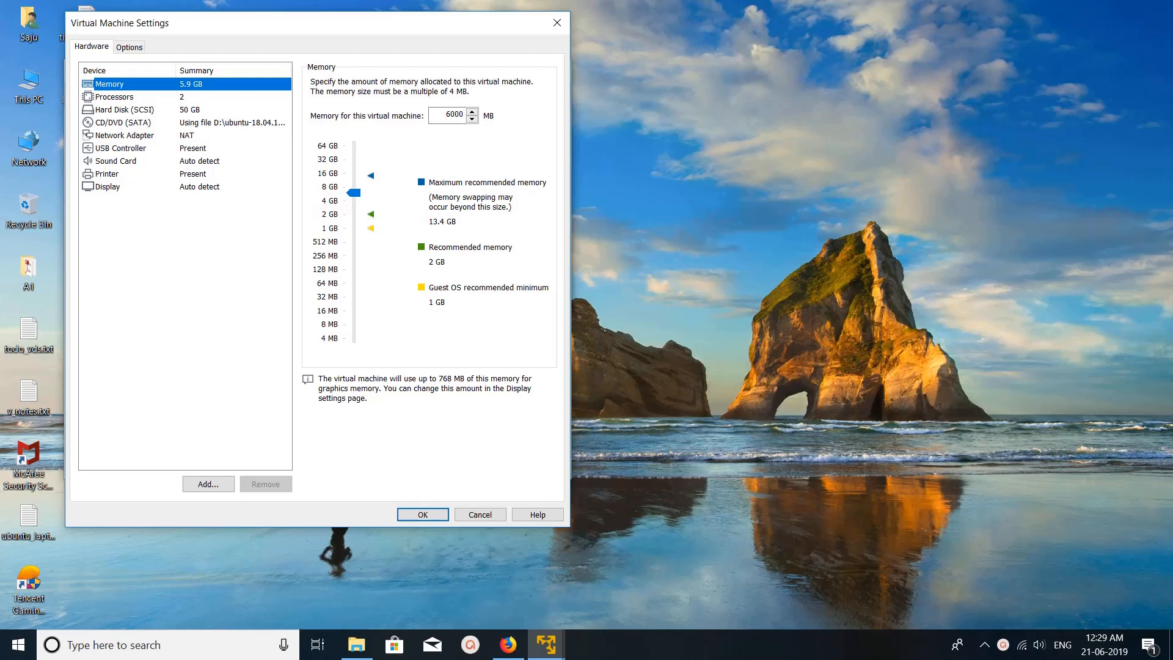
Select Hard Disk (SCSI) to view its 50 GB capacity, 28.1 GB usage and disk utilities
left_click(122, 109)
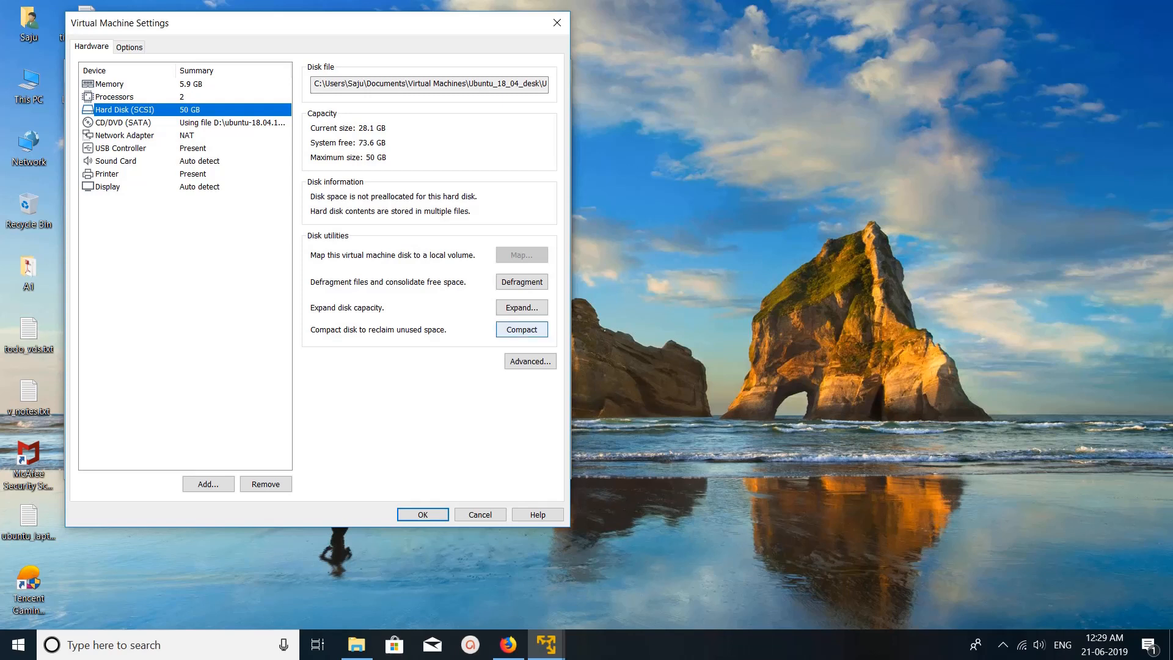
Compact the virtual hard disk and dismiss the 'successfully compacted' message
left_click(521, 330)
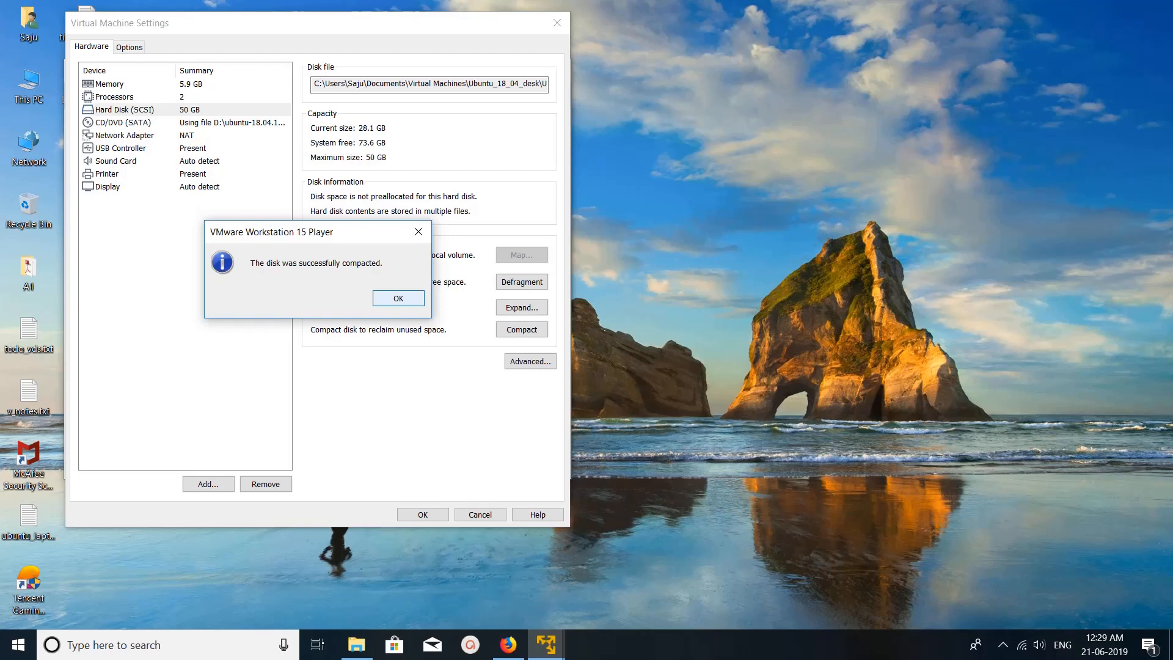
left_click(397, 298)
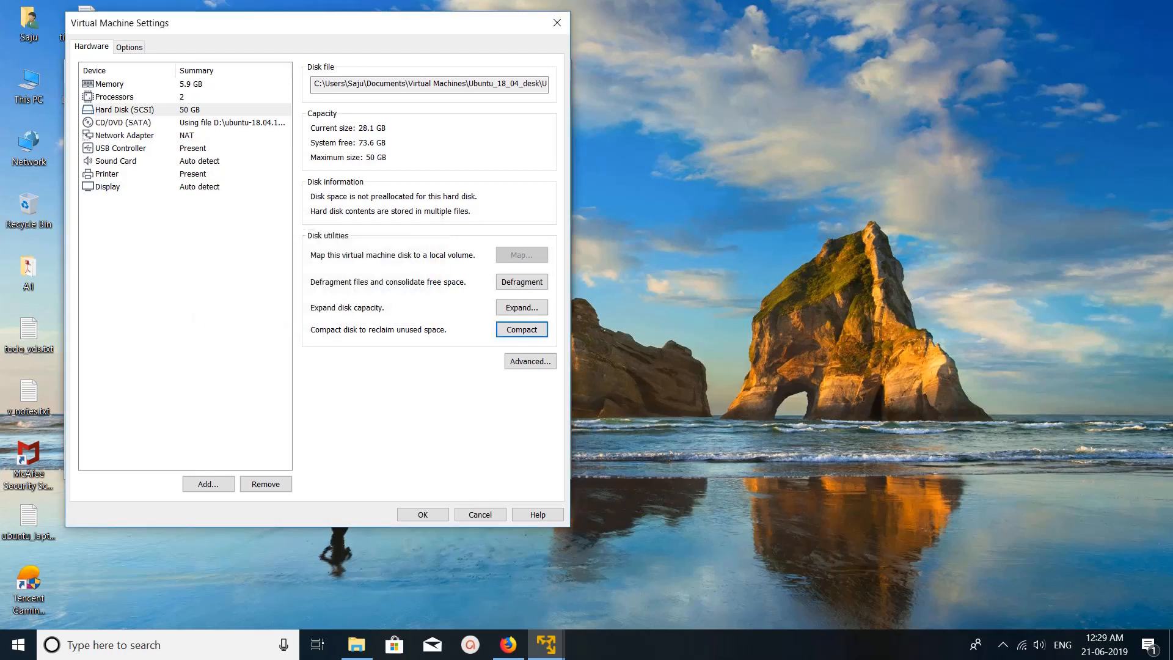